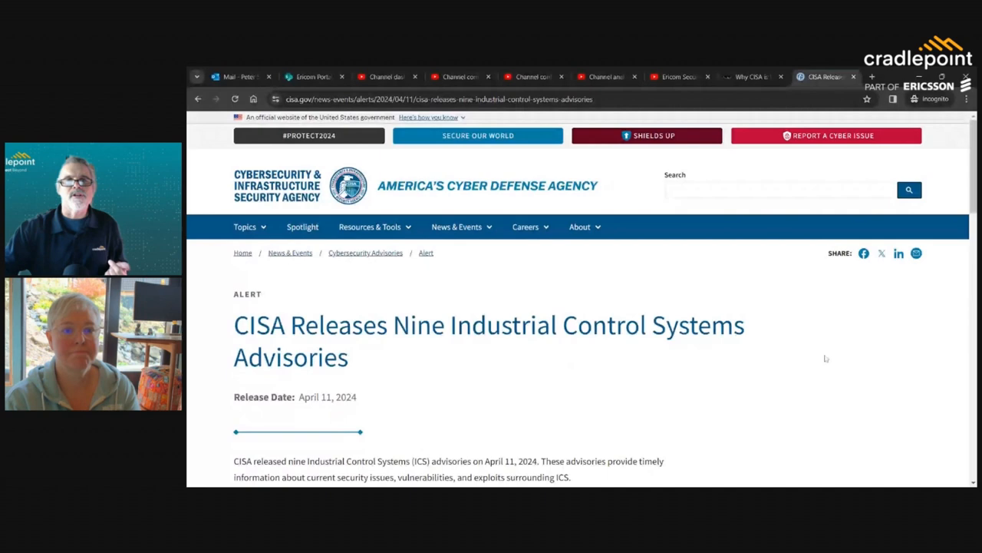
- Scroll further down the CISA ICS advisories page
{"action": "scroll", "scroll_direction": "down", "scroll_amount": 3}
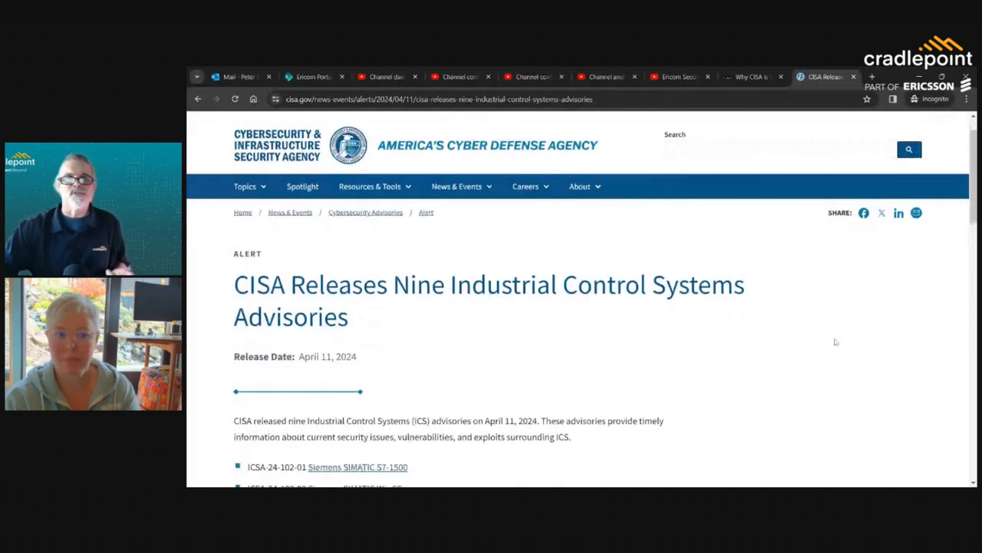
{"action": "scroll", "scroll_direction": "down", "scroll_amount": 3}
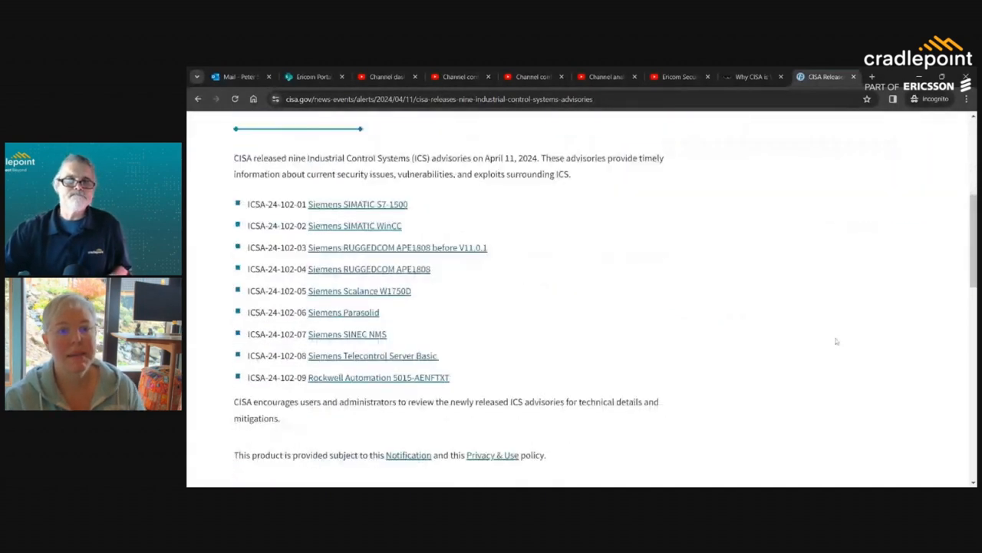
{"action": "scroll", "scroll_direction": "down", "scroll_amount": 3}
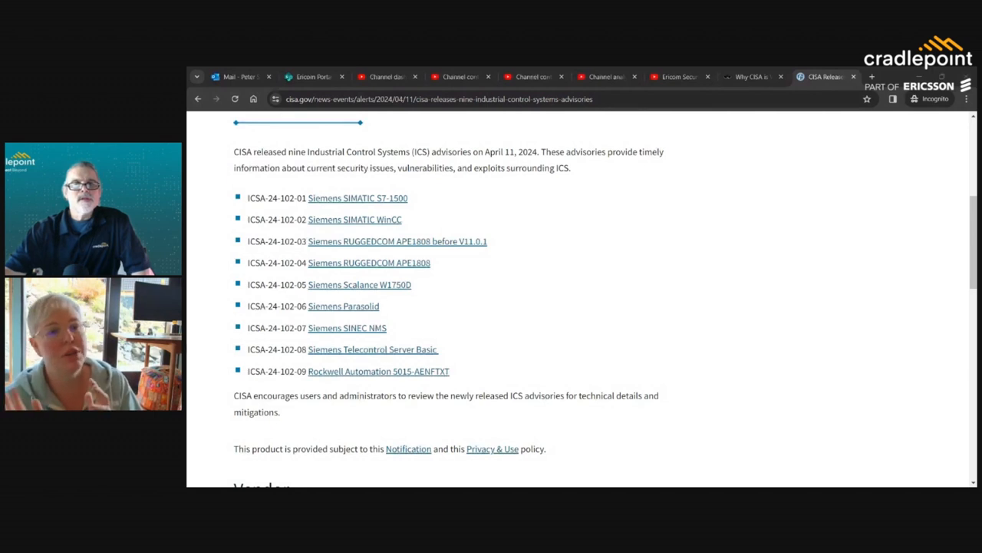
{"action": "mouse_move", "coordinate": [605, 332]}
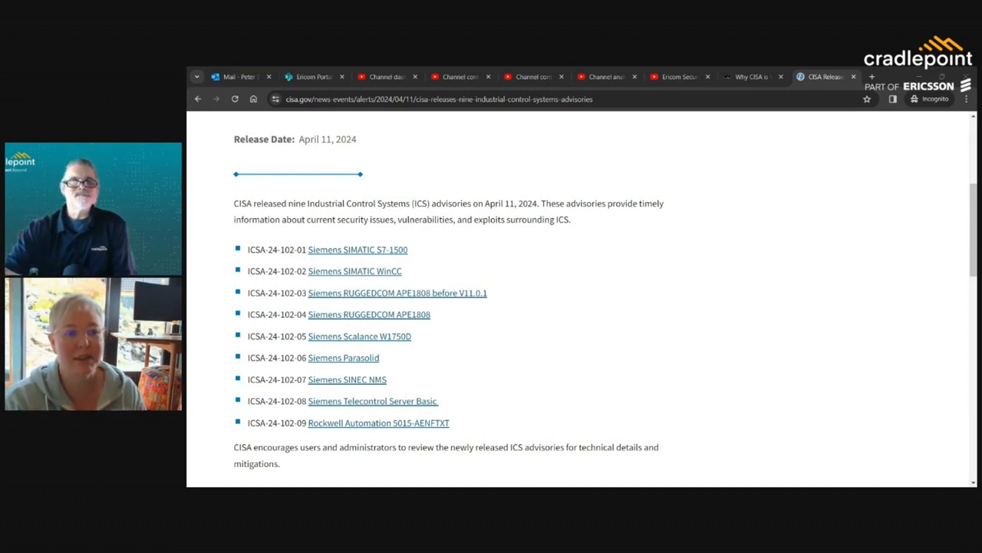
{"action": "mouse_move", "coordinate": [762, 166]}
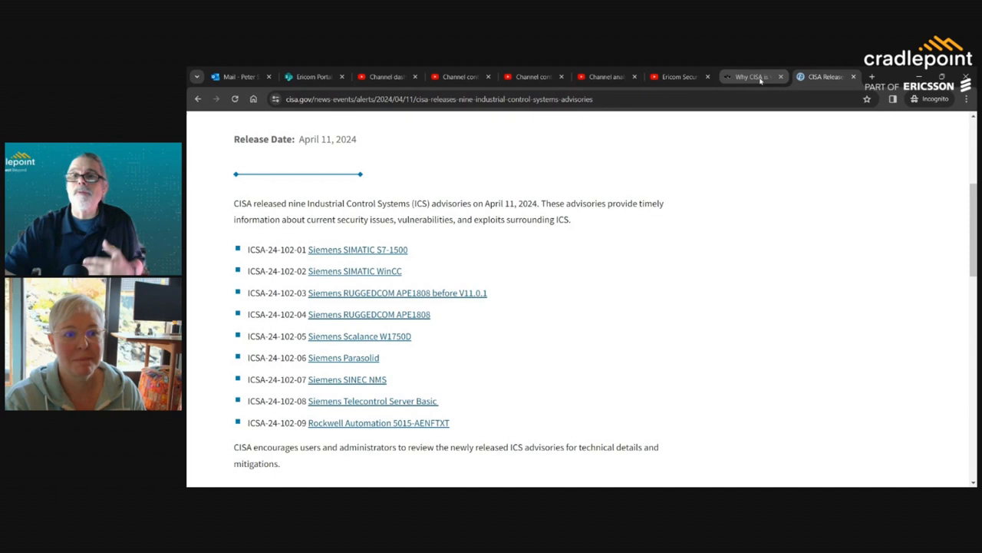
- Switch to the KrebsOnSecurity tab and scroll through the Sisense breach article's opening paragraphs
{"action": "left_click", "coordinate": [755, 77]}
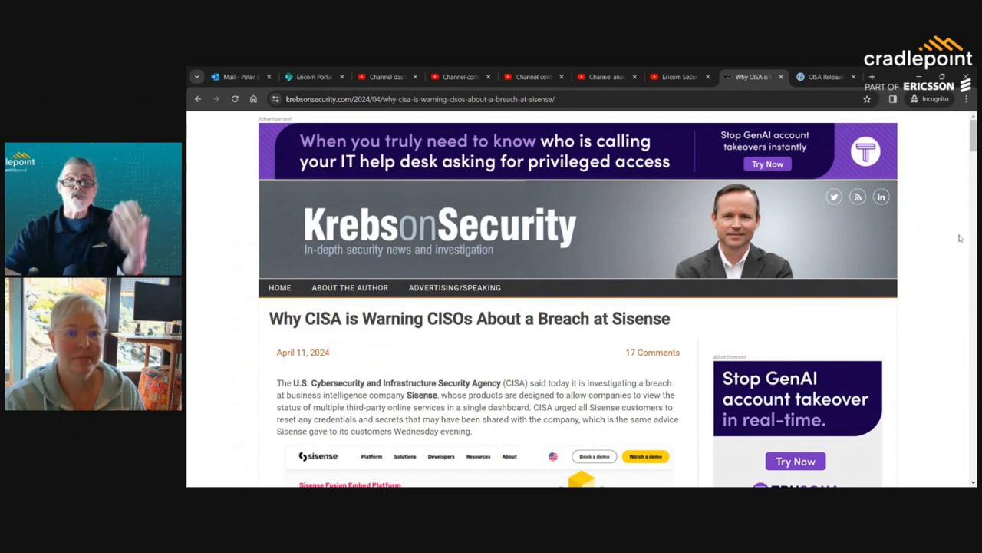
{"action": "scroll", "scroll_direction": "down", "scroll_amount": 3}
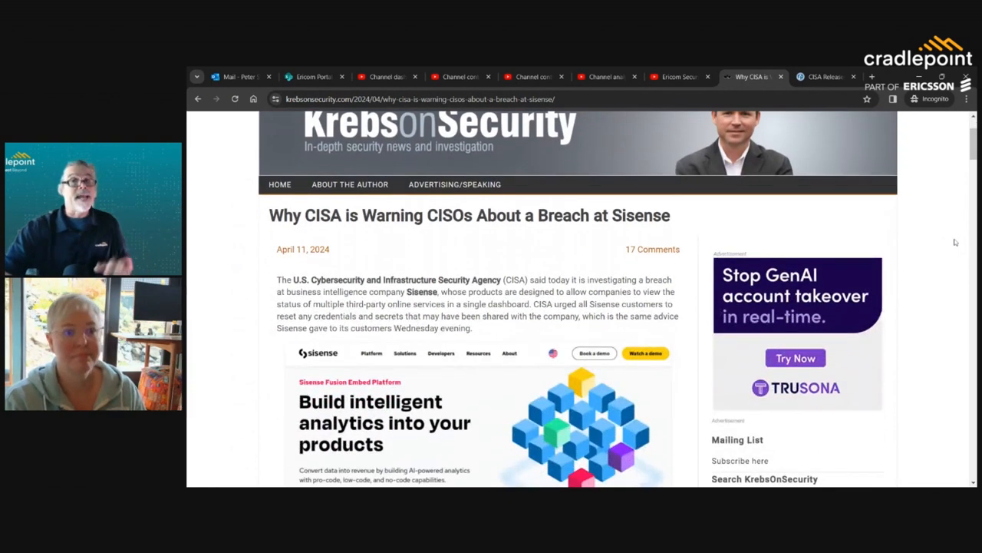
{"action": "mouse_move", "coordinate": [967, 246]}
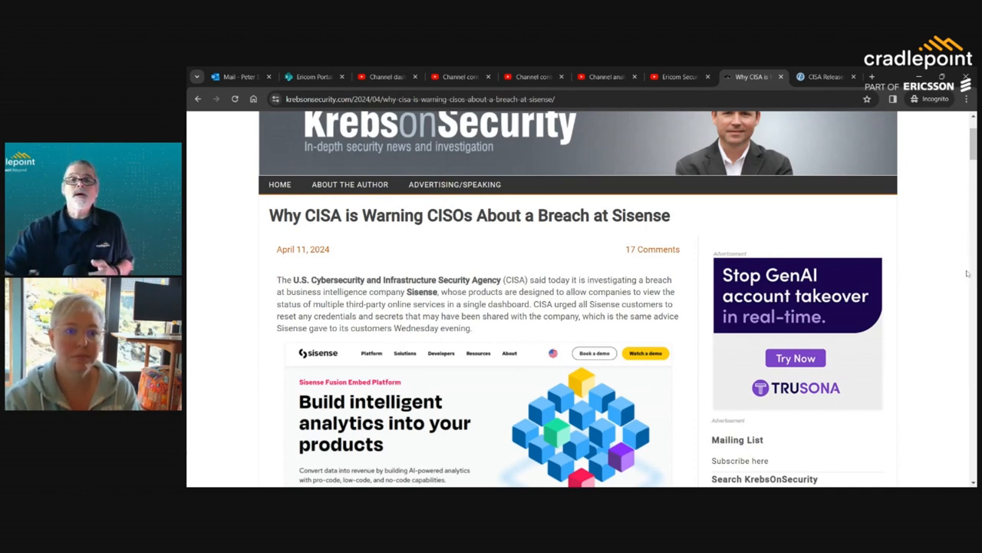
{"action": "scroll", "scroll_direction": "down", "scroll_amount": 3}
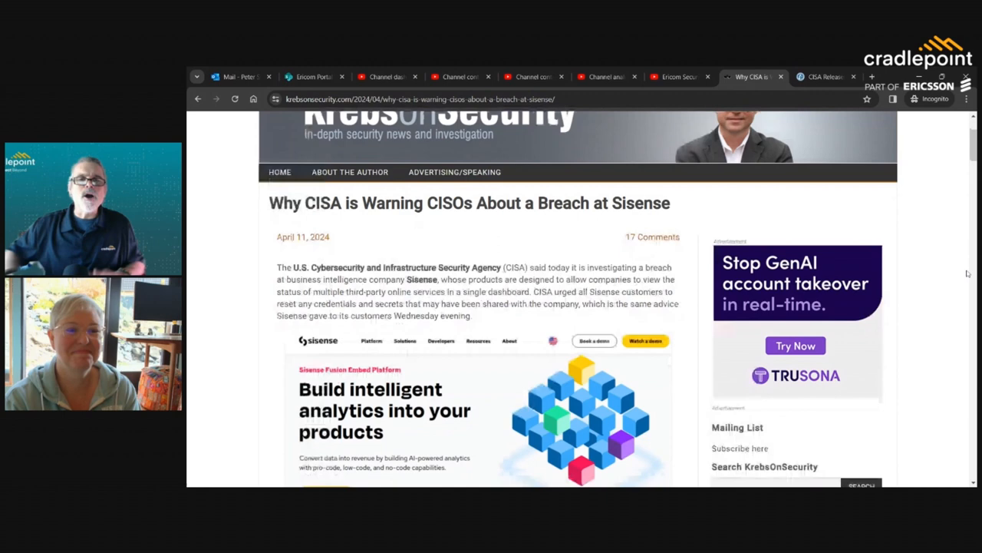
{"action": "scroll", "scroll_direction": "down", "scroll_amount": 3}
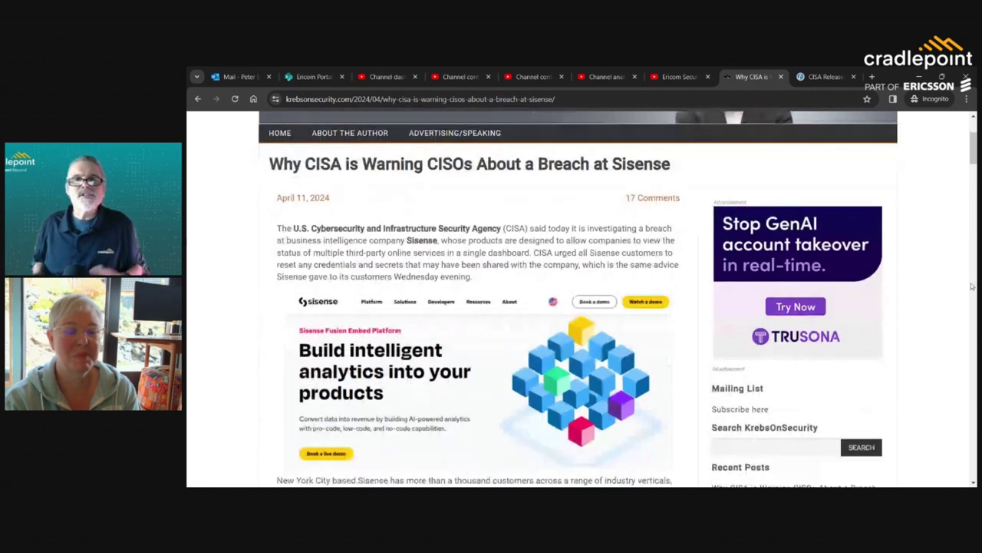
{"action": "mouse_move", "coordinate": [931, 196]}
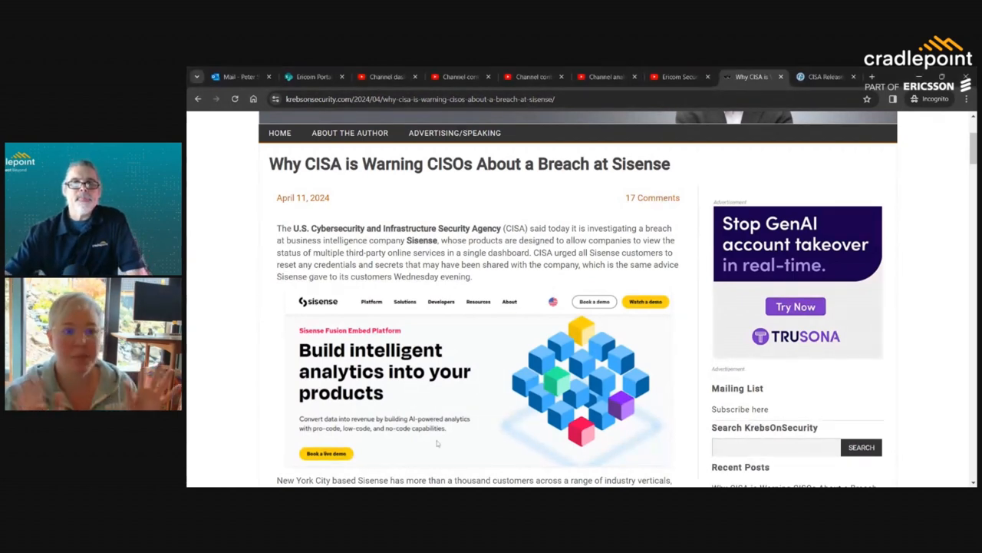
{"action": "scroll", "scroll_direction": "down", "scroll_amount": 3}
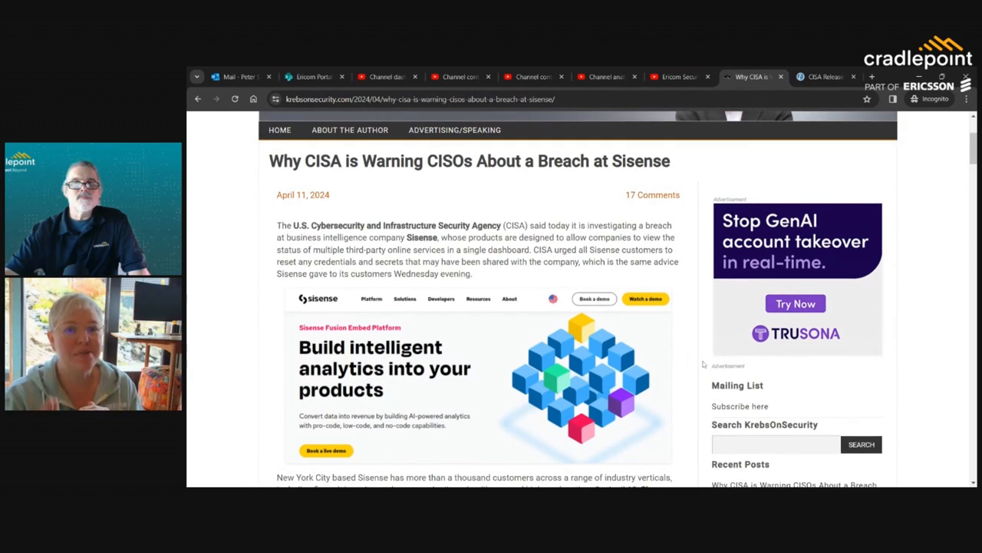
{"action": "scroll", "scroll_direction": "down", "scroll_amount": 3}
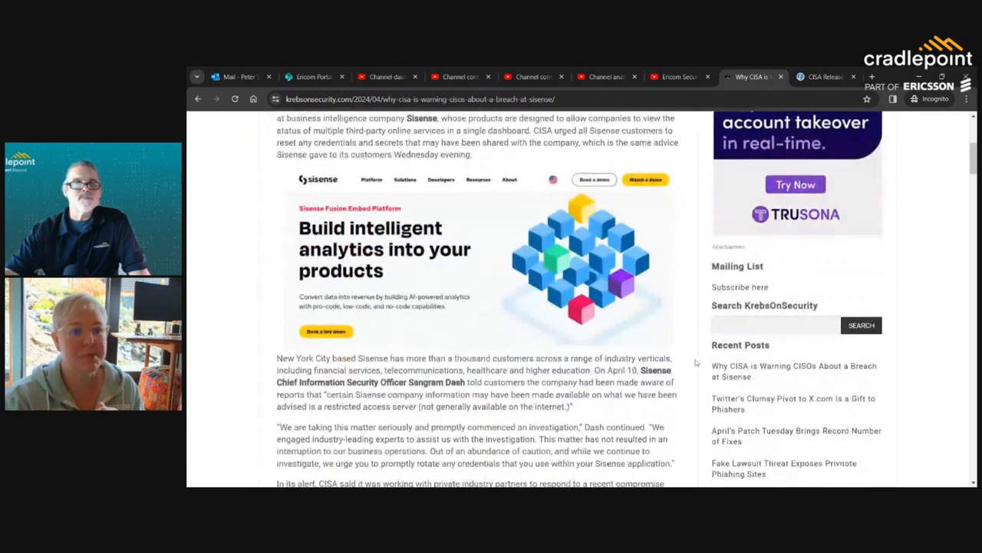
{"action": "scroll", "scroll_direction": "down", "scroll_amount": 3}
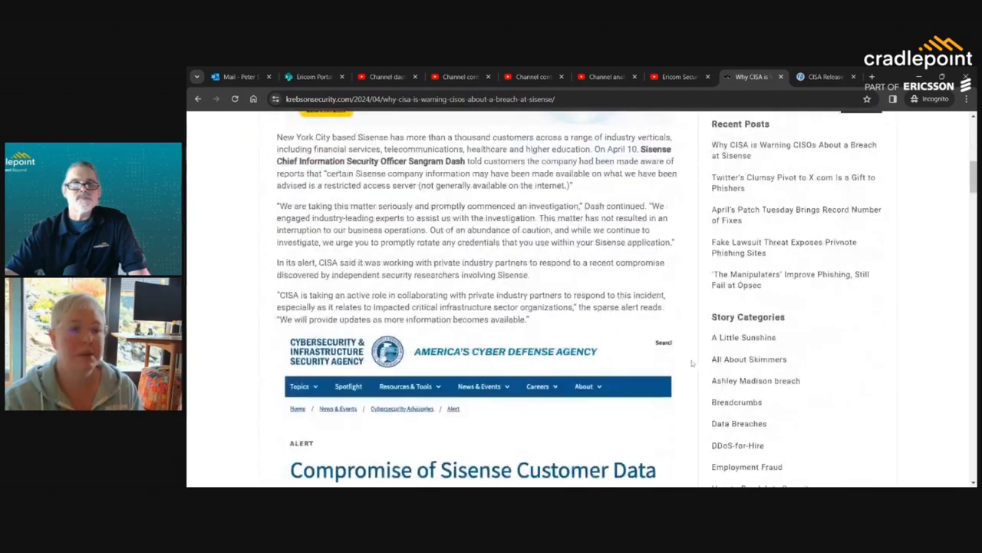
{"action": "scroll", "scroll_direction": "down", "scroll_amount": 3}
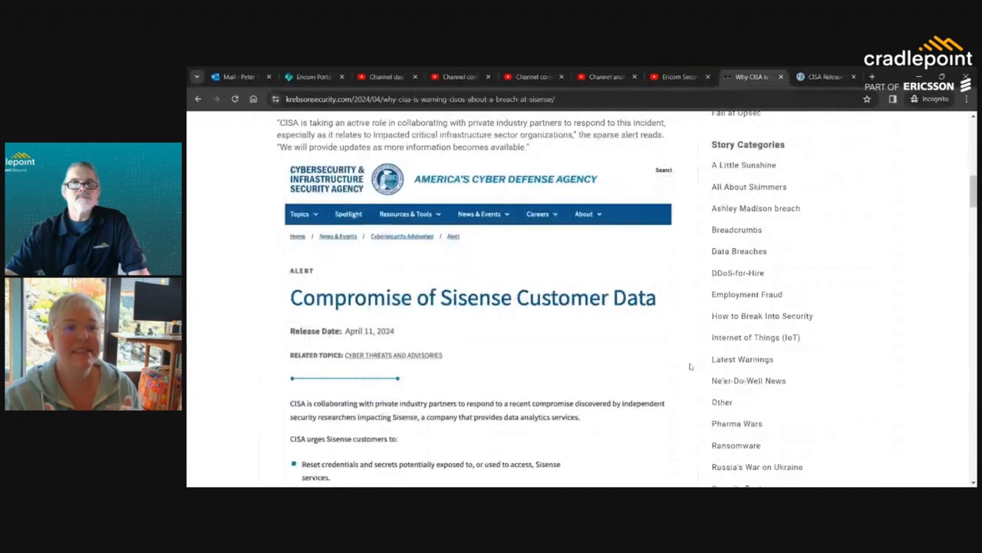
{"action": "scroll", "scroll_direction": "down", "scroll_amount": 3}
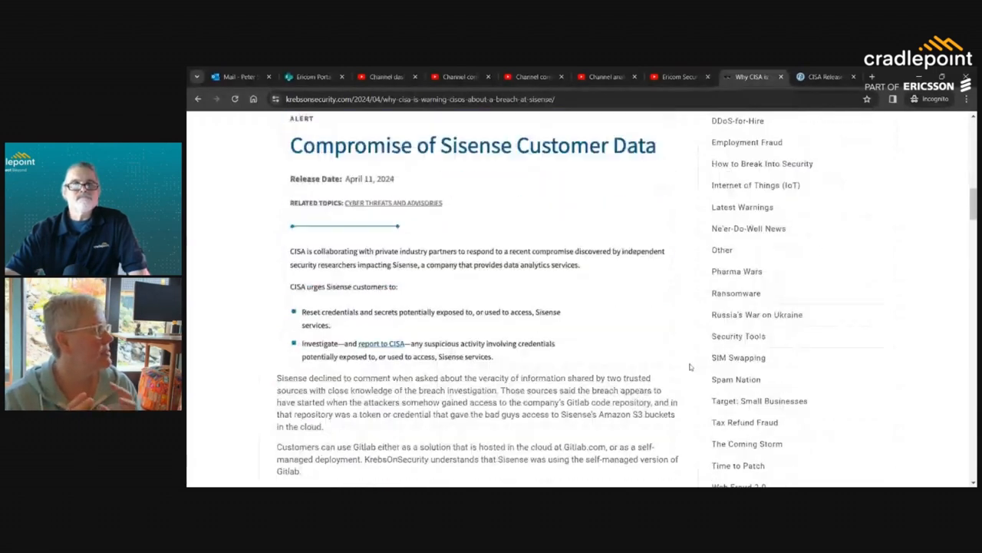
{"action": "scroll", "scroll_direction": "down", "scroll_amount": 3}
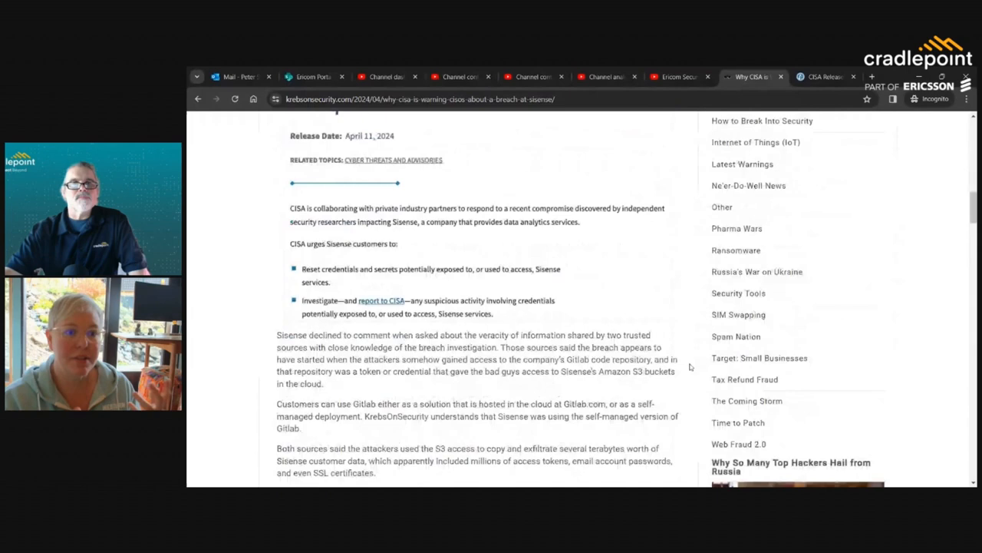
{"action": "scroll", "scroll_direction": "down", "scroll_amount": 3}
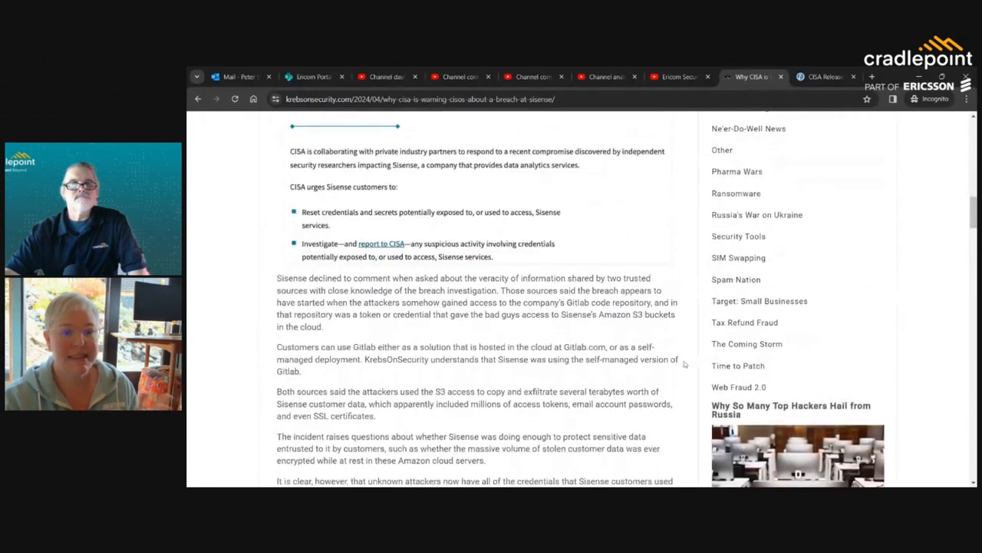
{"action": "scroll", "scroll_direction": "down", "scroll_amount": 3}
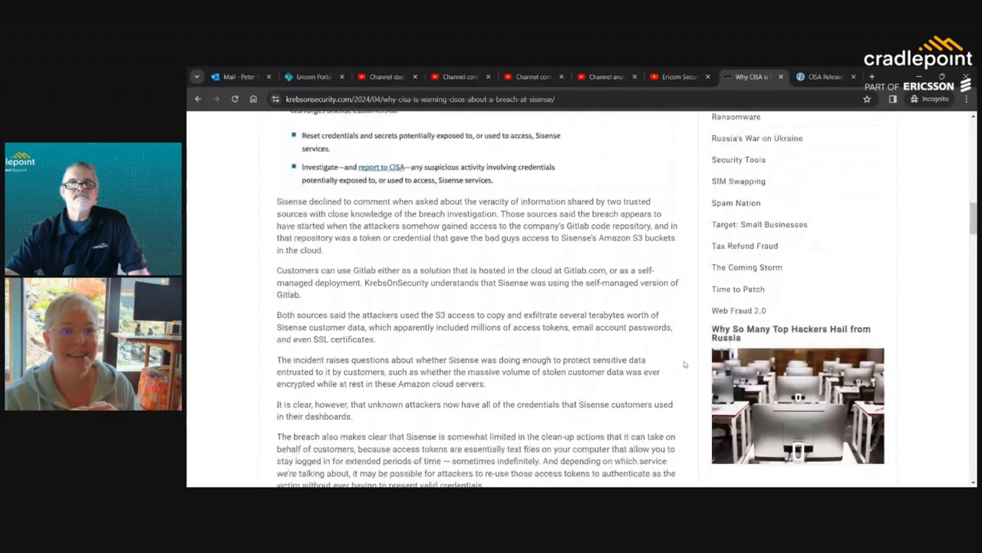
{"action": "scroll", "scroll_direction": "down", "scroll_amount": 3}
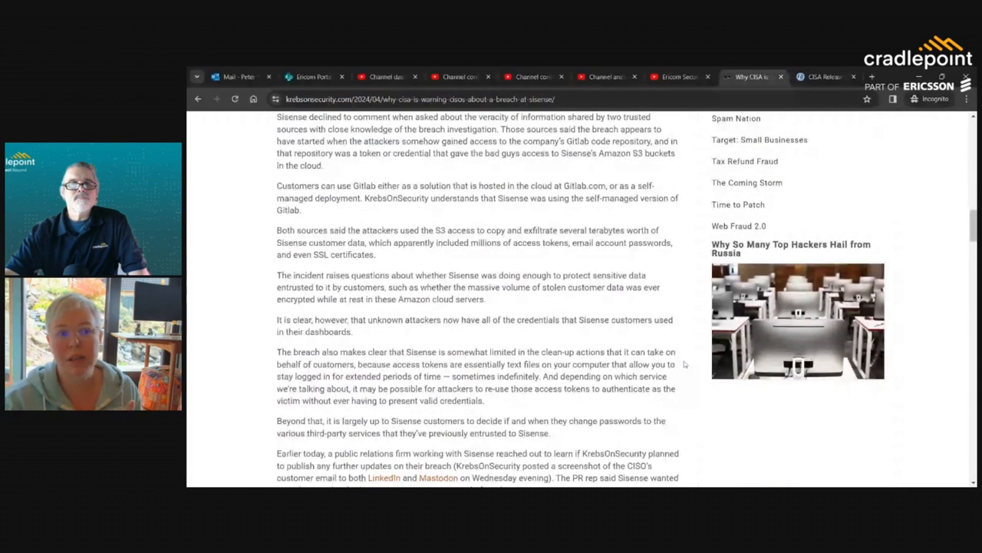
{"action": "scroll", "scroll_direction": "down", "scroll_amount": 3}
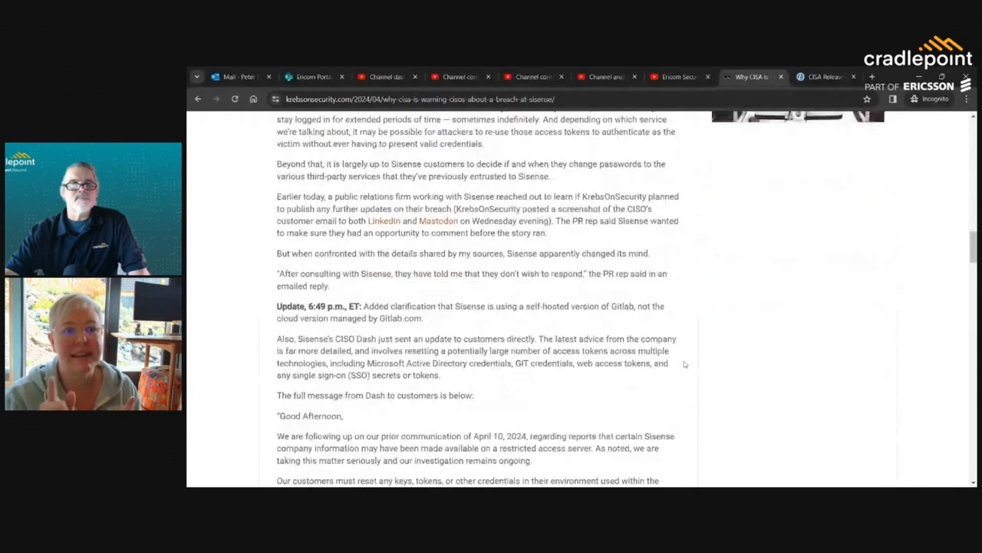
{"action": "scroll", "scroll_direction": "down", "scroll_amount": 3}
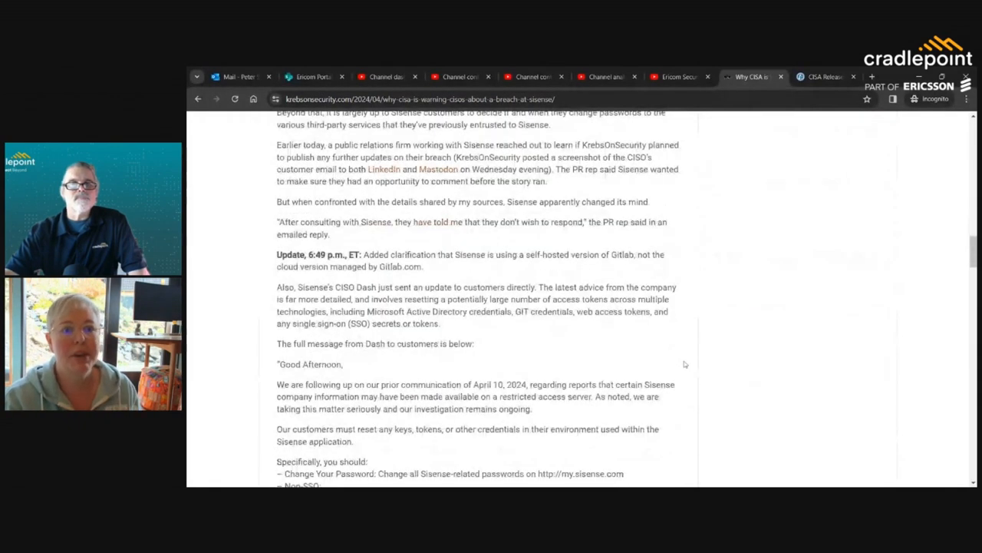
{"action": "scroll", "scroll_direction": "down", "scroll_amount": 3}
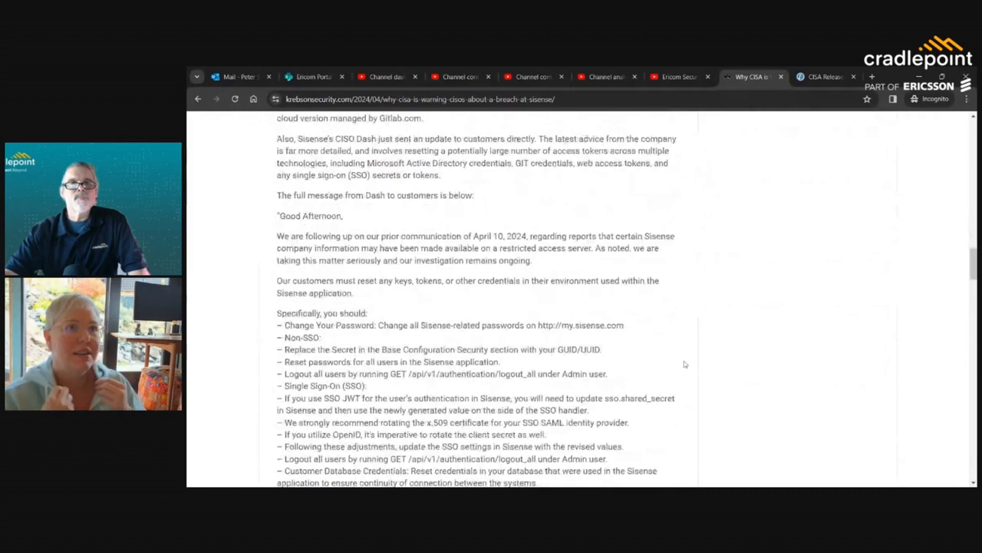
{"action": "scroll", "scroll_direction": "down", "scroll_amount": 3}
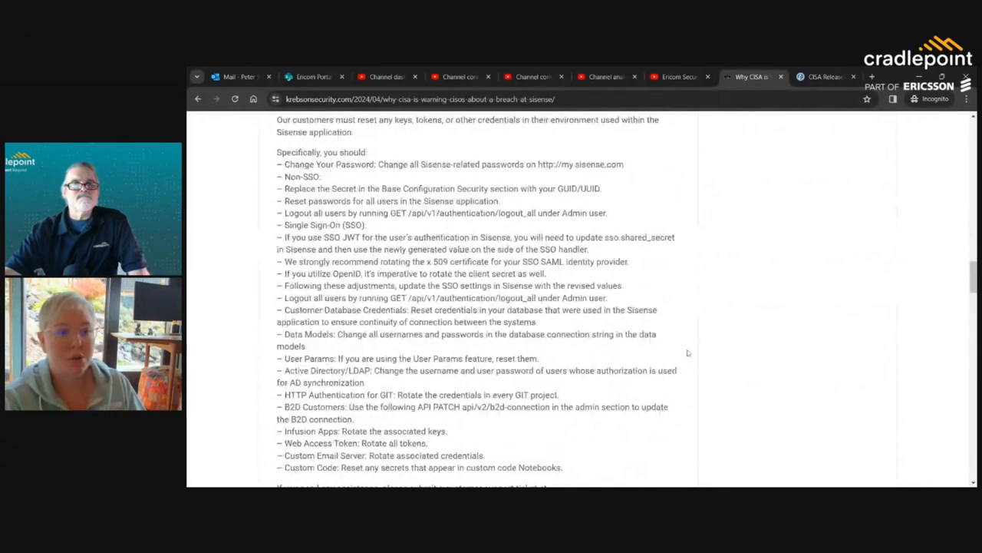
{"action": "scroll", "scroll_direction": "down", "scroll_amount": 3}
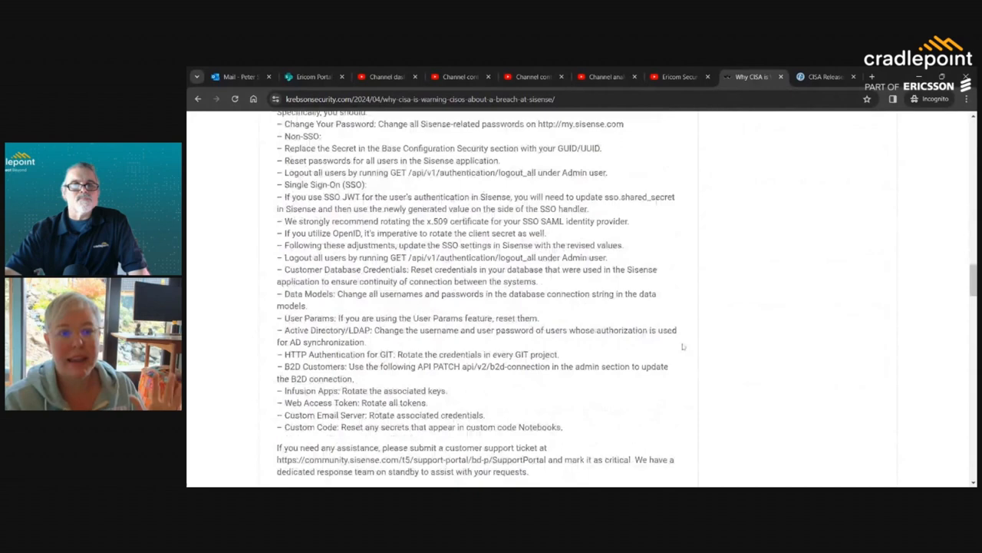
{"action": "scroll", "scroll_direction": "down", "scroll_amount": 3}
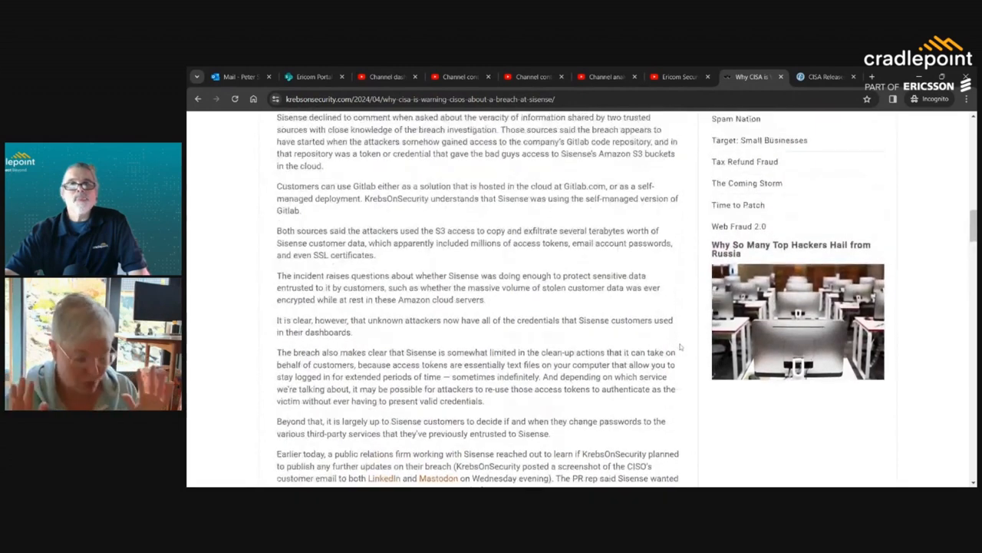
{"action": "scroll", "scroll_direction": "up", "scroll_amount": 3}
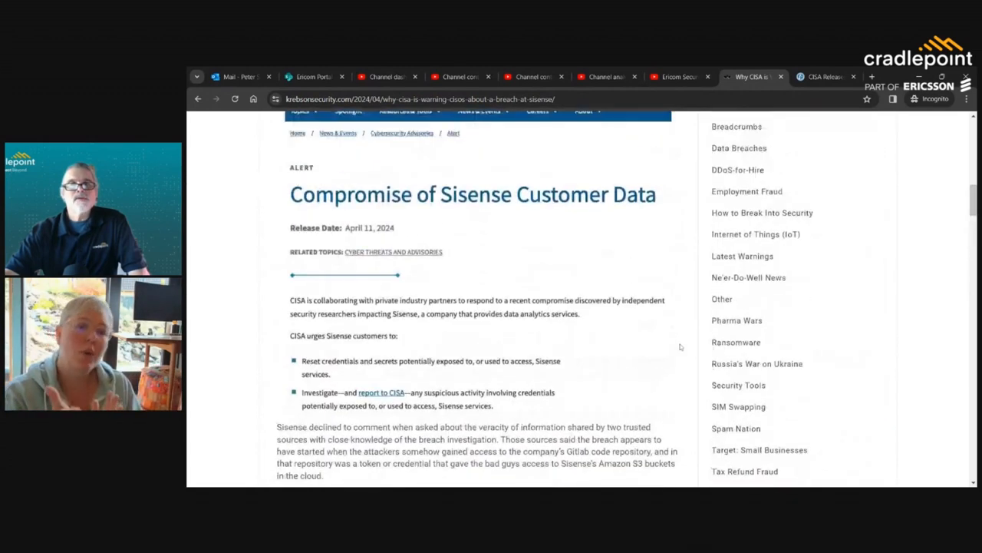
{"action": "scroll", "scroll_direction": "up", "scroll_amount": 3}
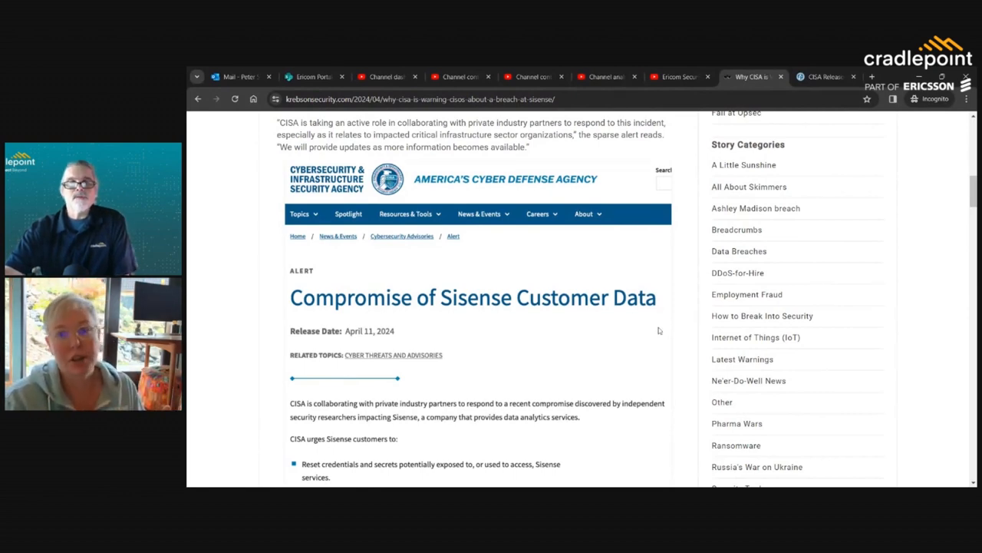
{"action": "scroll", "scroll_direction": "down", "scroll_amount": 3}
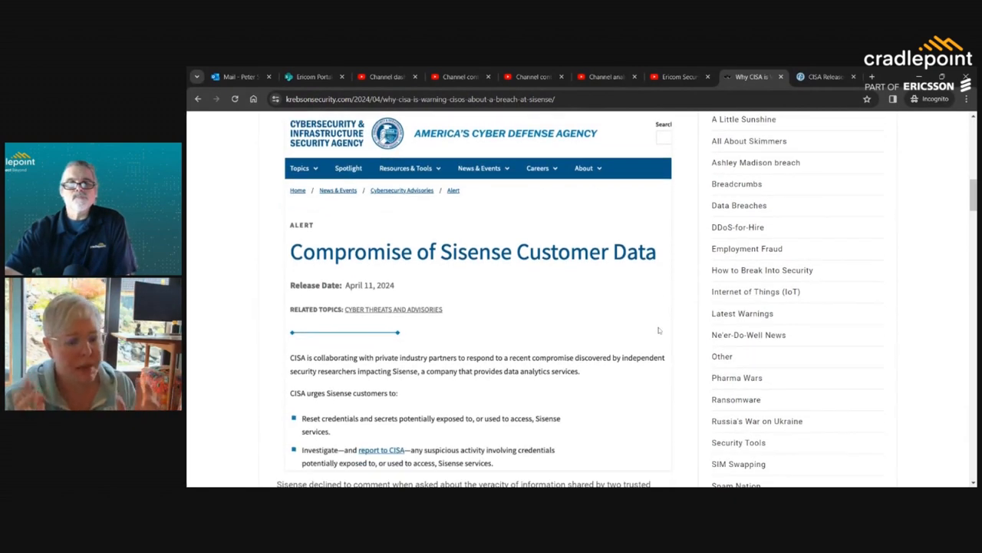
{"action": "scroll", "scroll_direction": "down", "scroll_amount": 3}
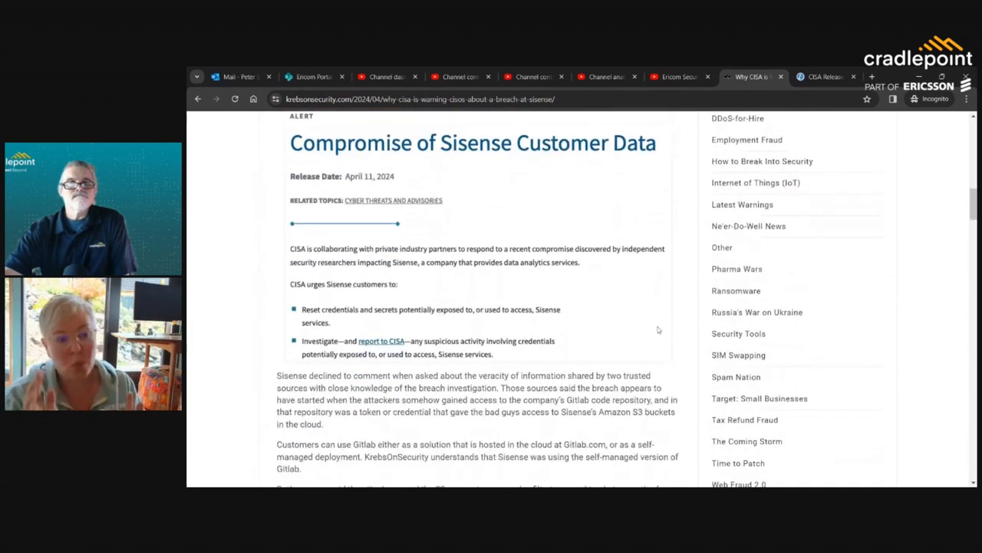
{"action": "scroll", "scroll_direction": "down", "scroll_amount": 3}
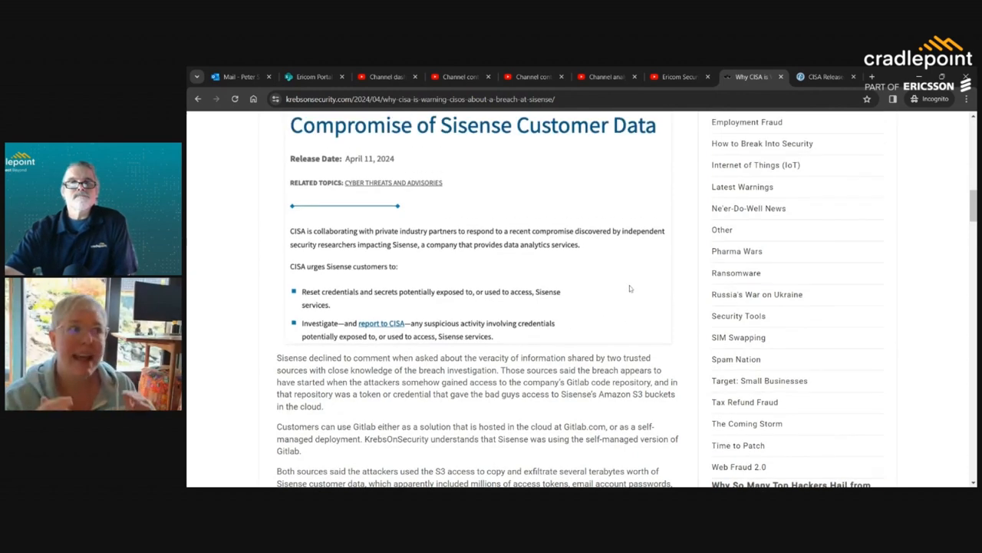
{"action": "scroll", "scroll_direction": "up", "scroll_amount": 3}
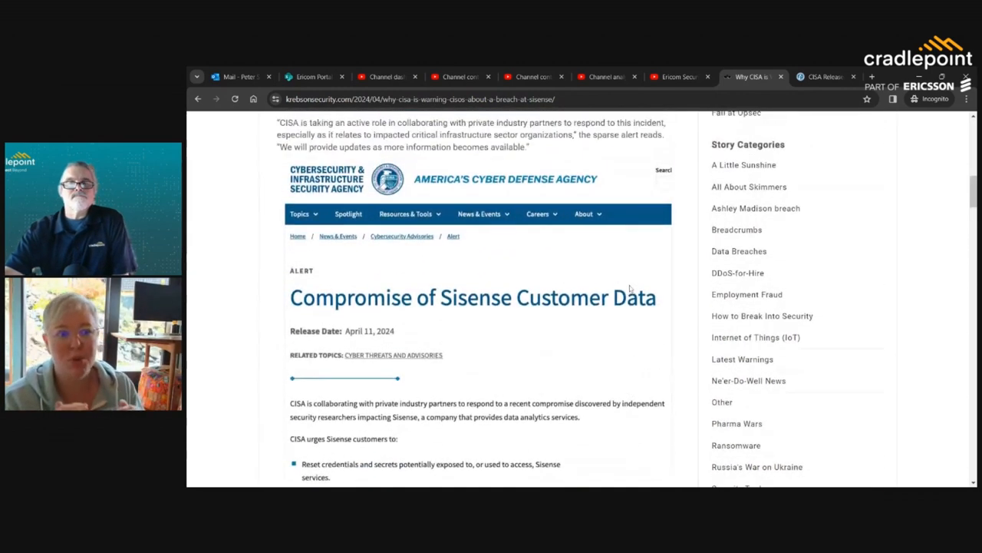
{"action": "scroll", "scroll_direction": "up", "scroll_amount": 3}
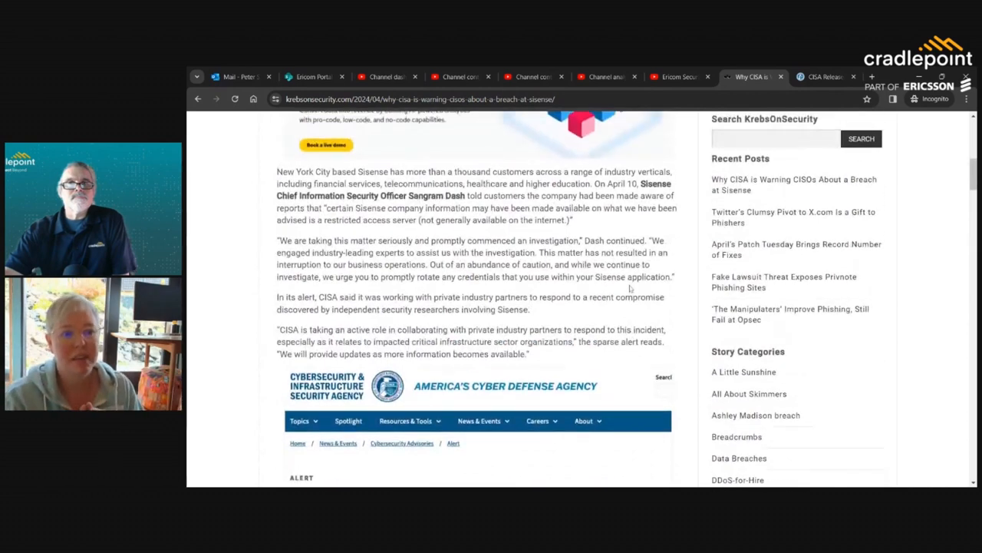
{"action": "scroll", "scroll_direction": "up", "scroll_amount": 3}
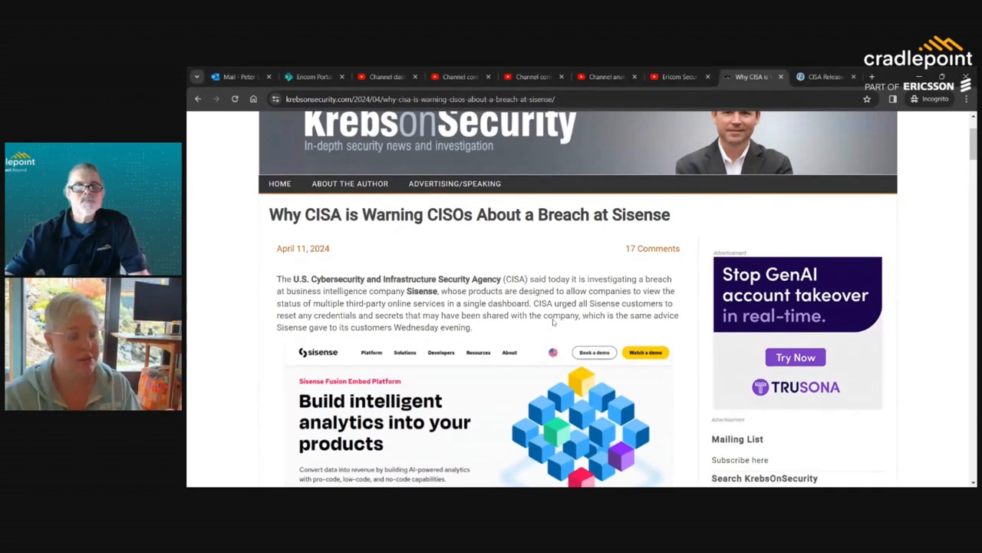
{"action": "scroll", "scroll_direction": "down", "scroll_amount": 3}
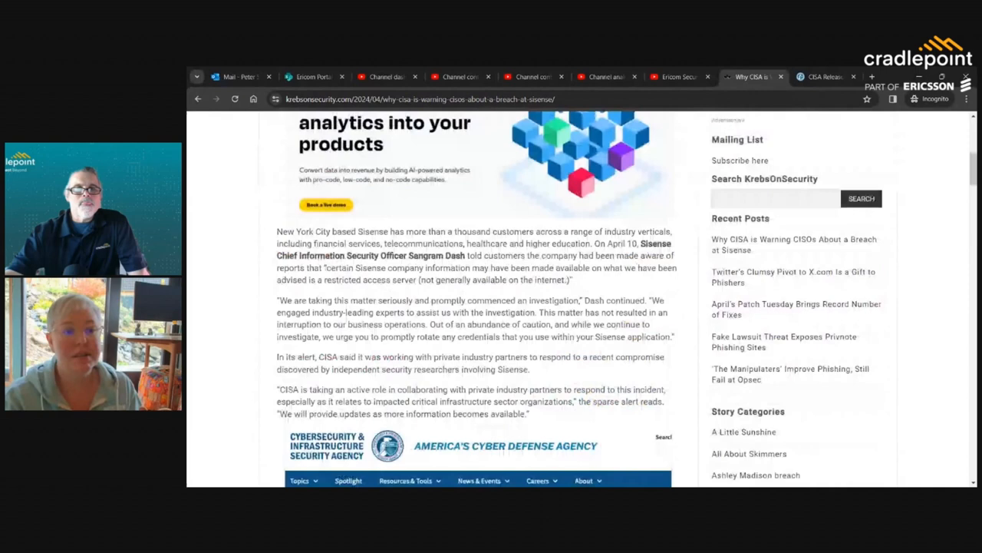
{"action": "scroll", "scroll_direction": "down", "scroll_amount": 3}
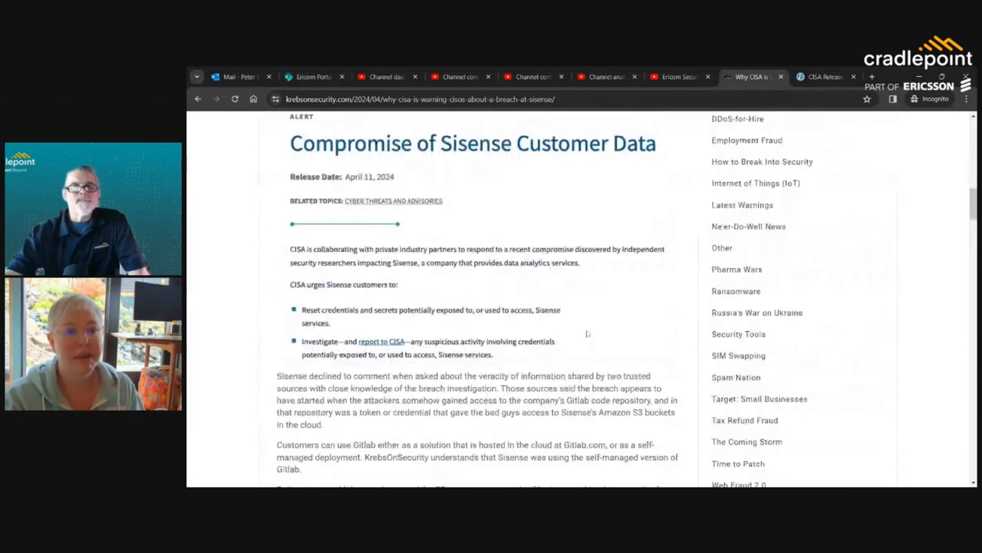
{"action": "scroll", "scroll_direction": "down", "scroll_amount": 3}
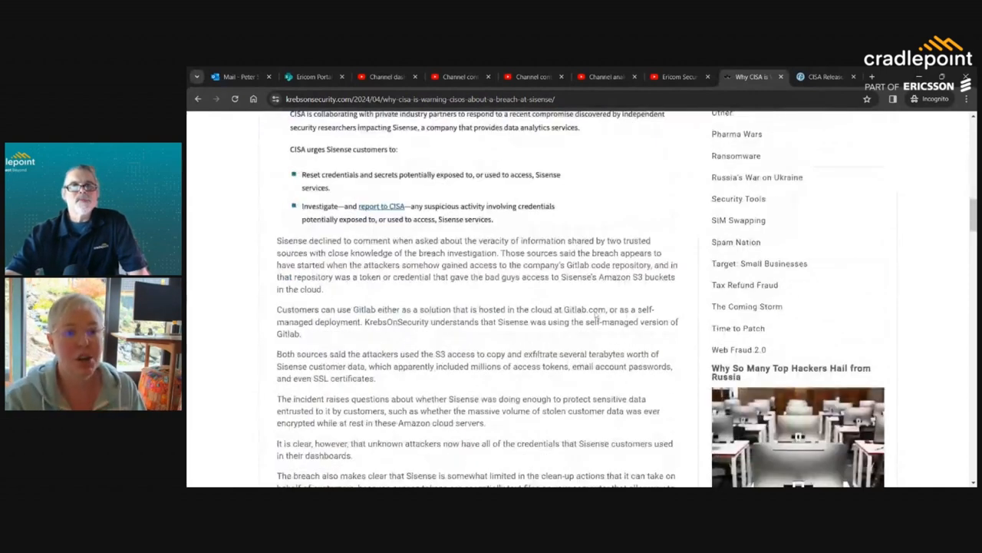
{"action": "scroll", "scroll_direction": "down", "scroll_amount": 3}
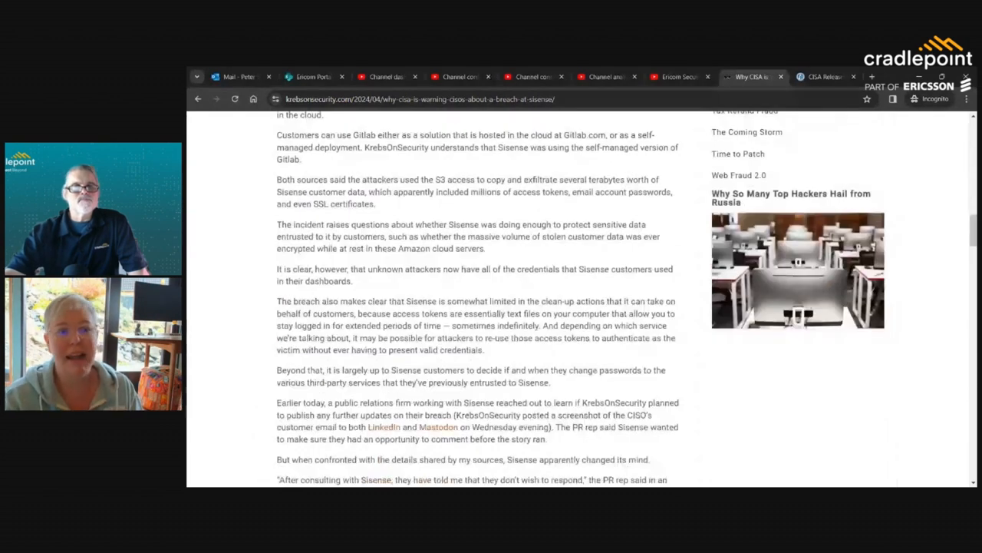
{"action": "scroll", "scroll_direction": "down", "scroll_amount": 3}
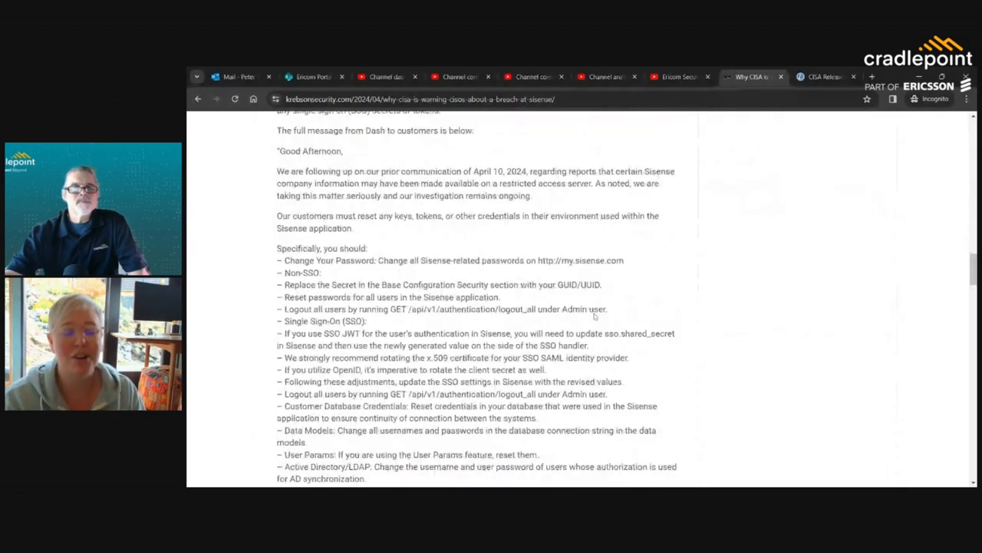
{"action": "scroll", "scroll_direction": "down", "scroll_amount": 3}
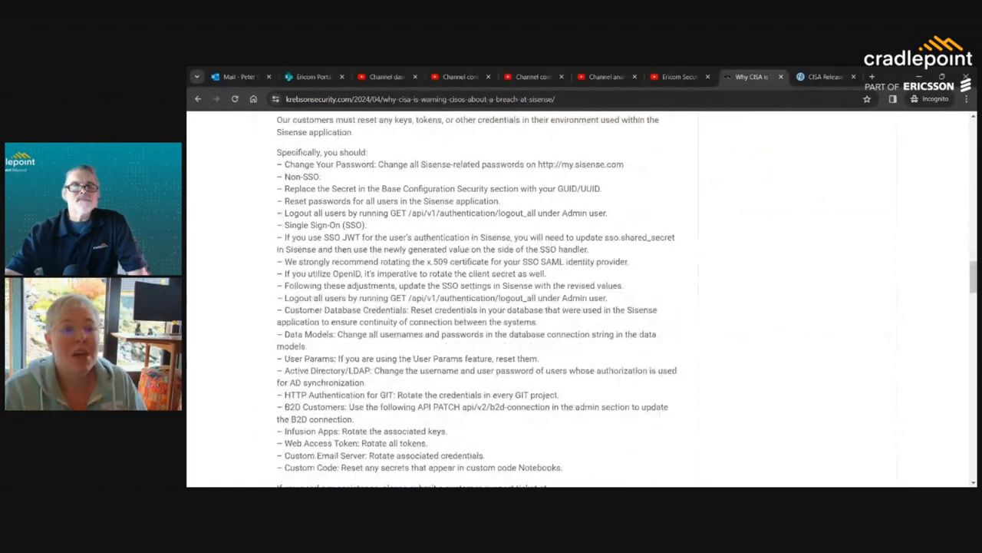